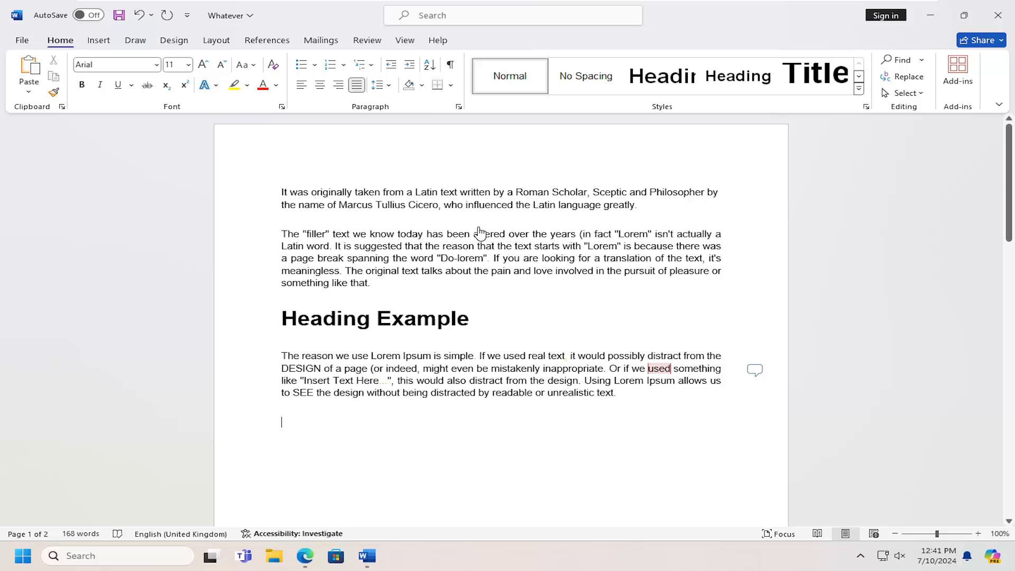
mouse_move(476, 238)
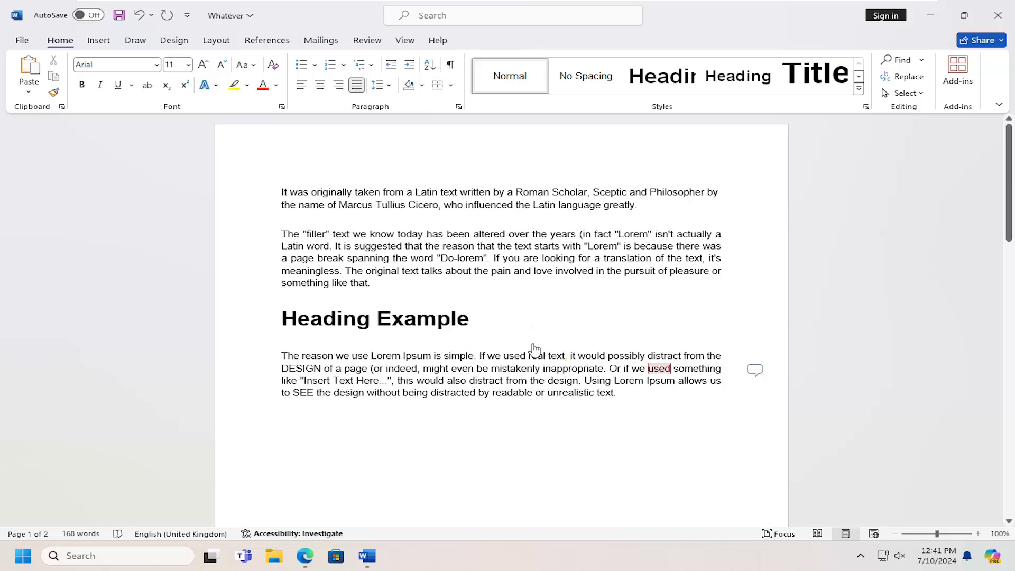
mouse_move(578, 271)
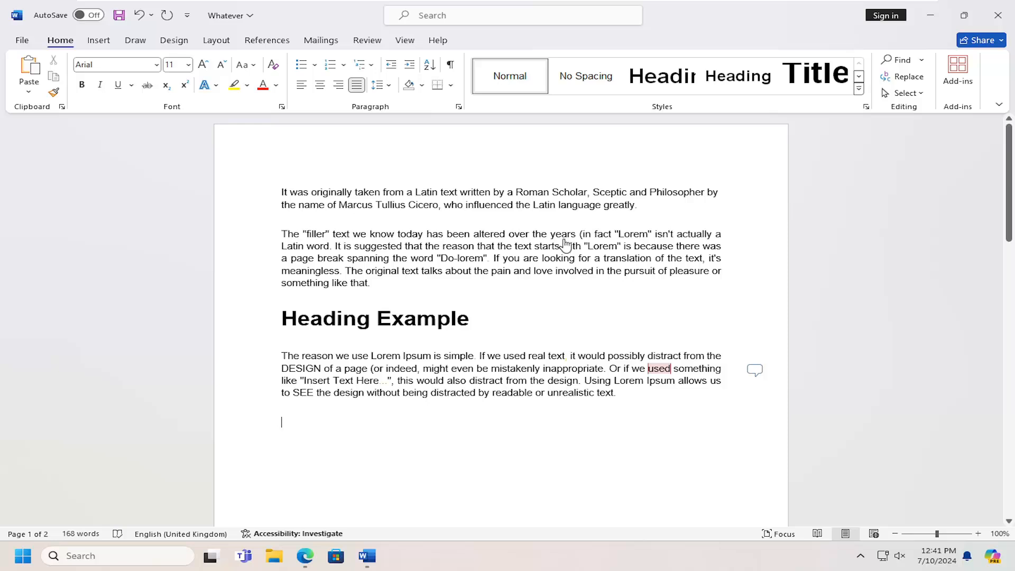
mouse_move(321, 208)
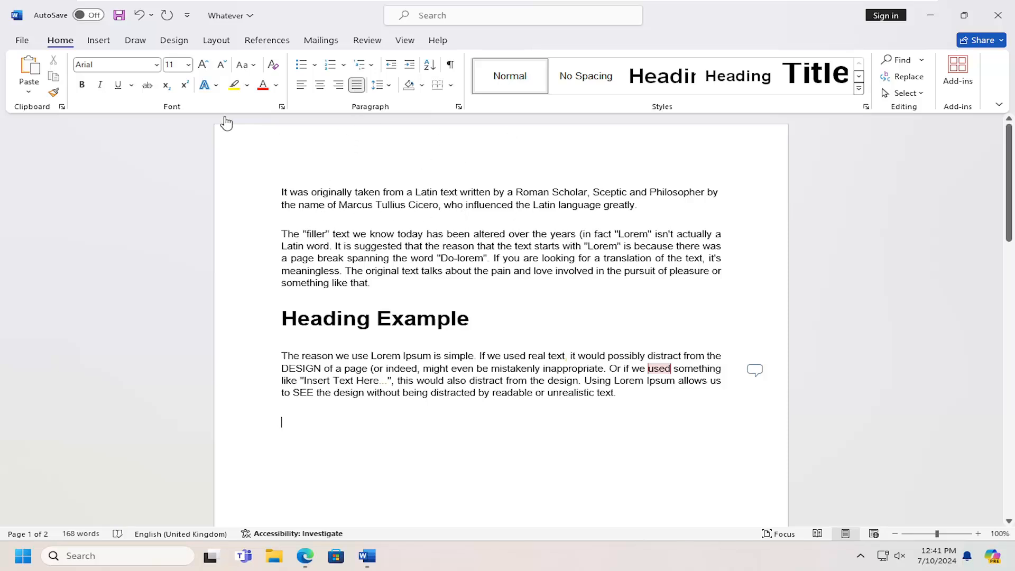
mouse_move(456, 136)
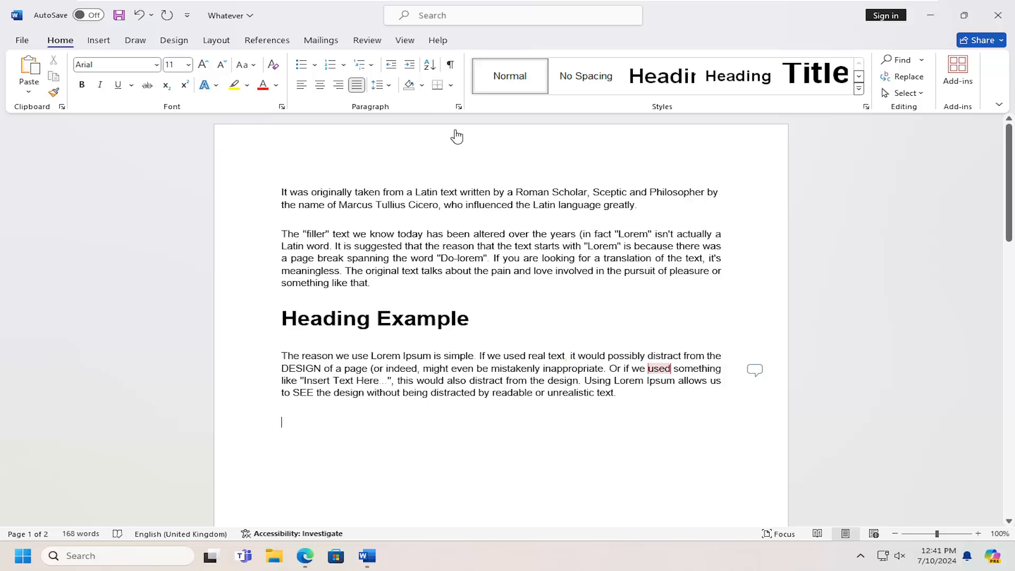
mouse_move(170, 134)
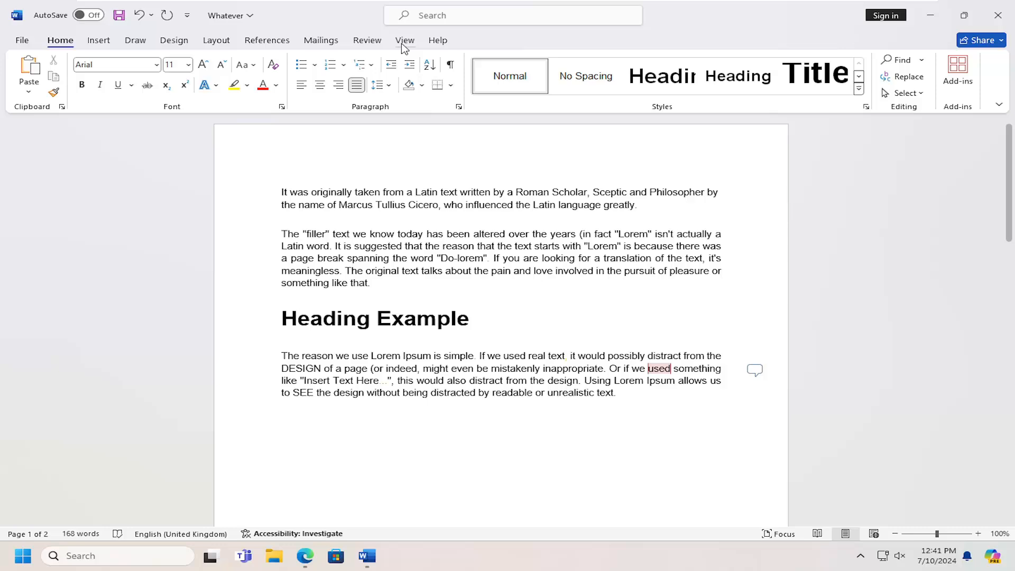
Step: Turn on the ruler from the View tab and set a tab stop near 3.5 inches
left_click(405, 41)
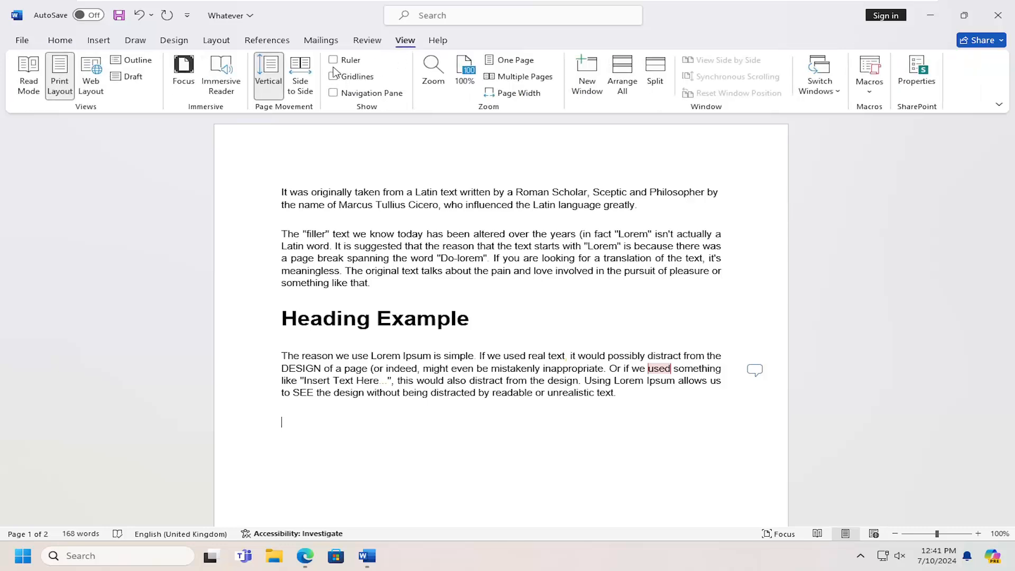
left_click(332, 60)
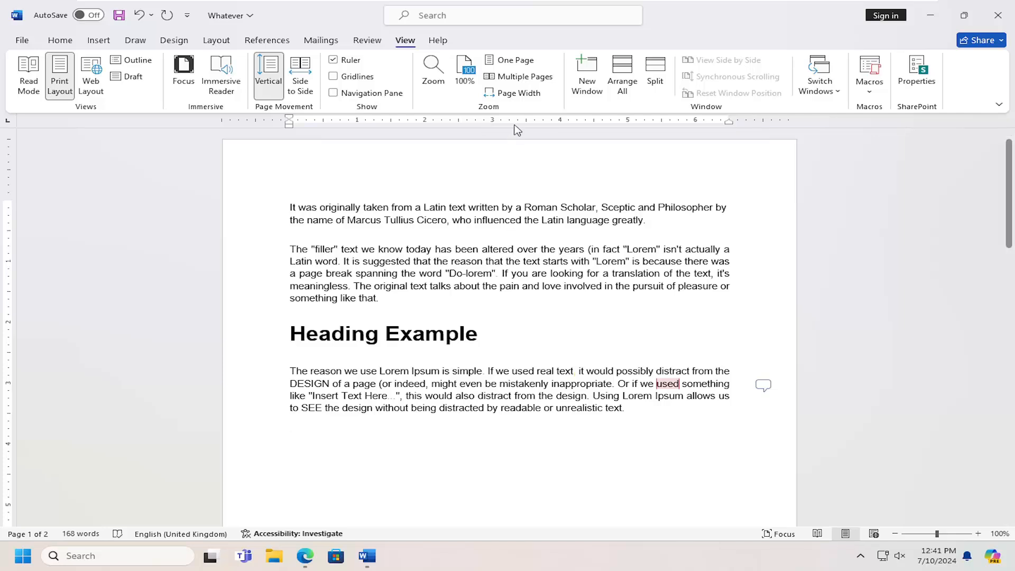
left_click(290, 437)
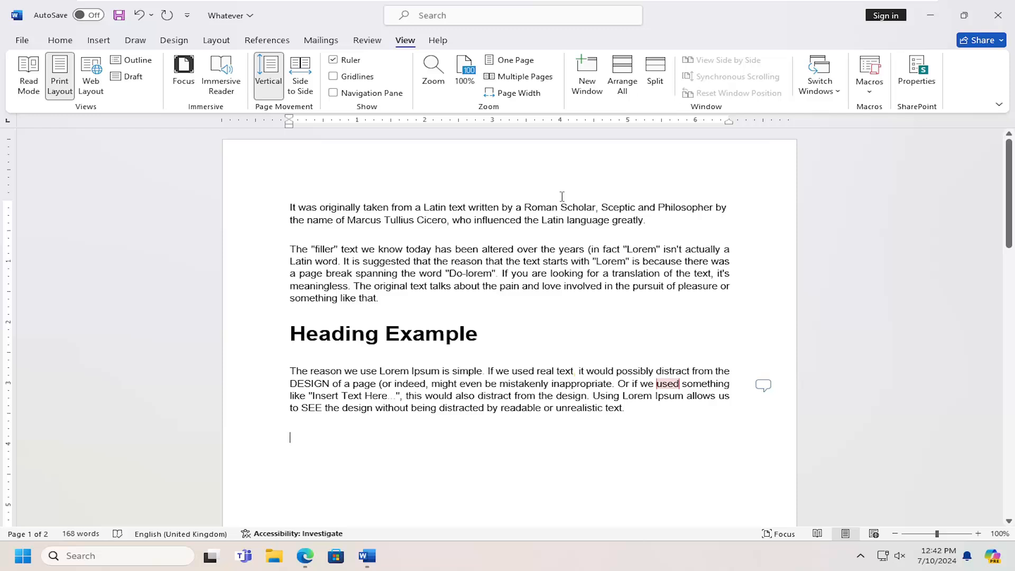
mouse_move(524, 124)
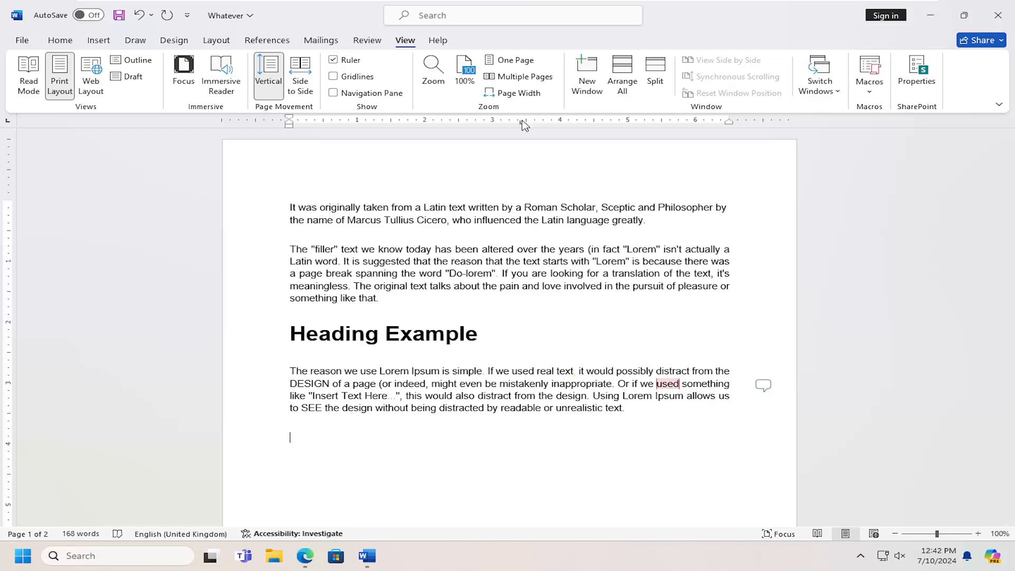
mouse_move(389, 429)
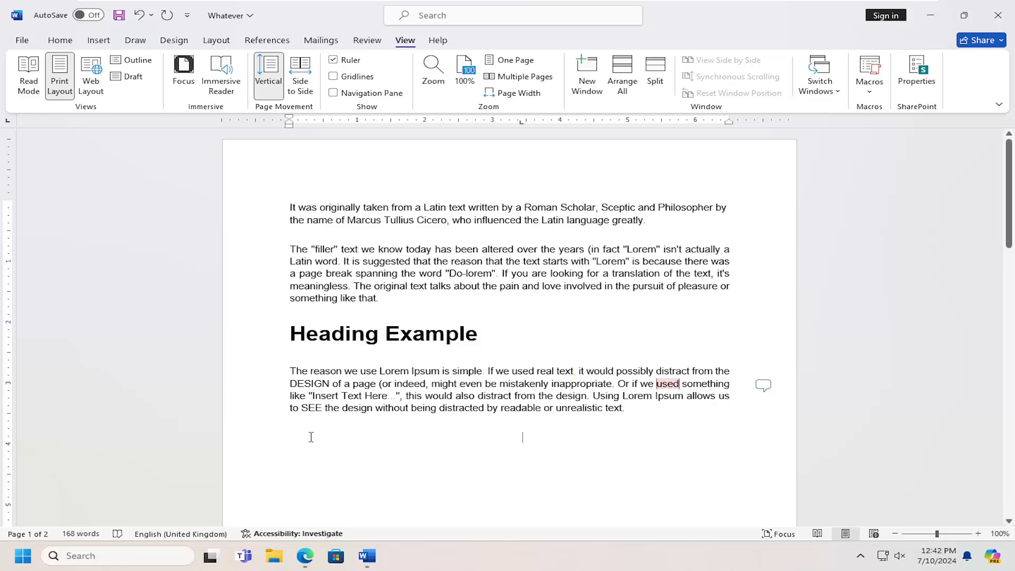
mouse_move(479, 450)
type("Here is")
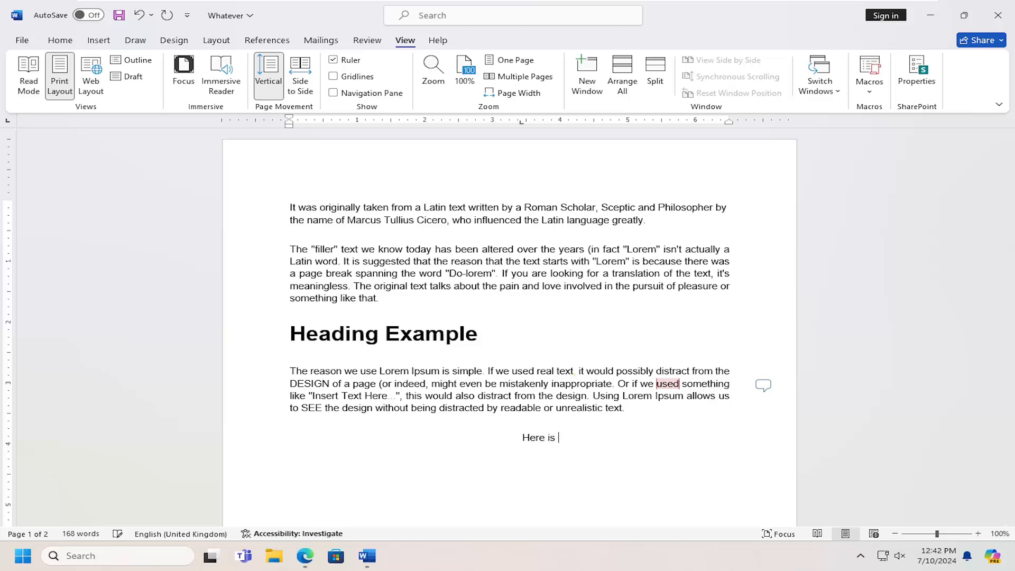
Step: Type 'Here is an example' at the tab stop, add a '1' line, and right-align it
type("an example")
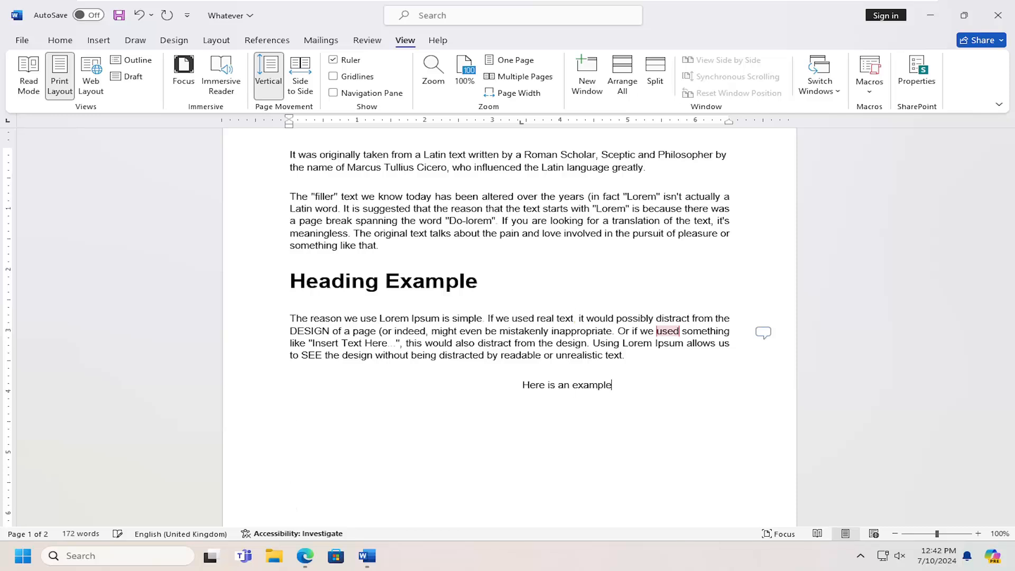
type("1")
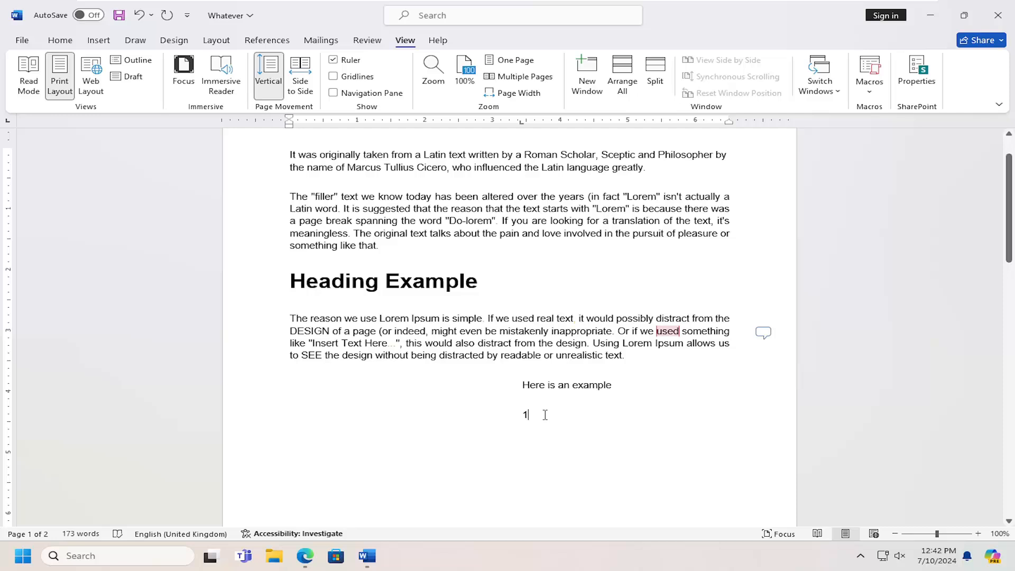
left_click(59, 40)
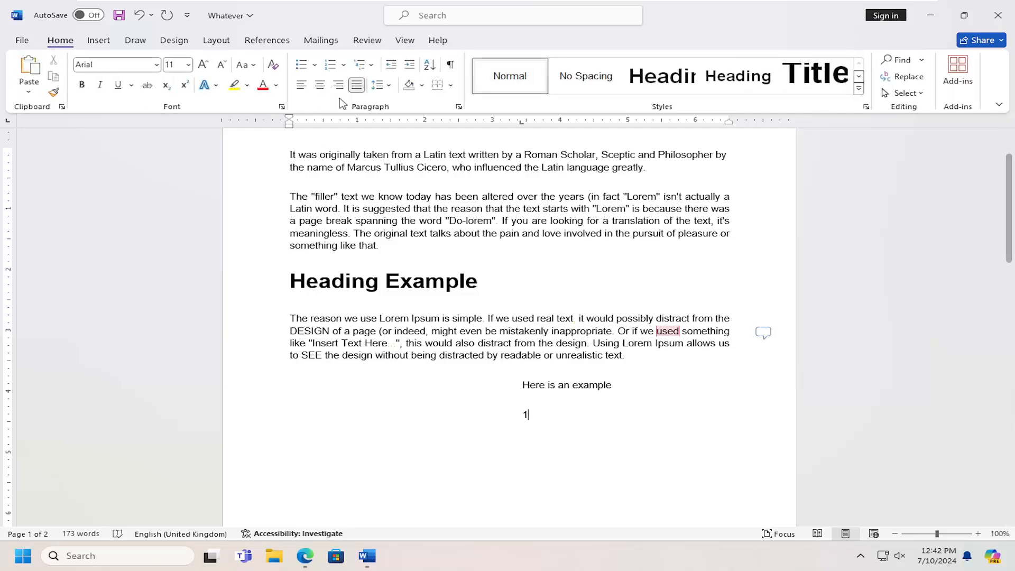
left_click(337, 85)
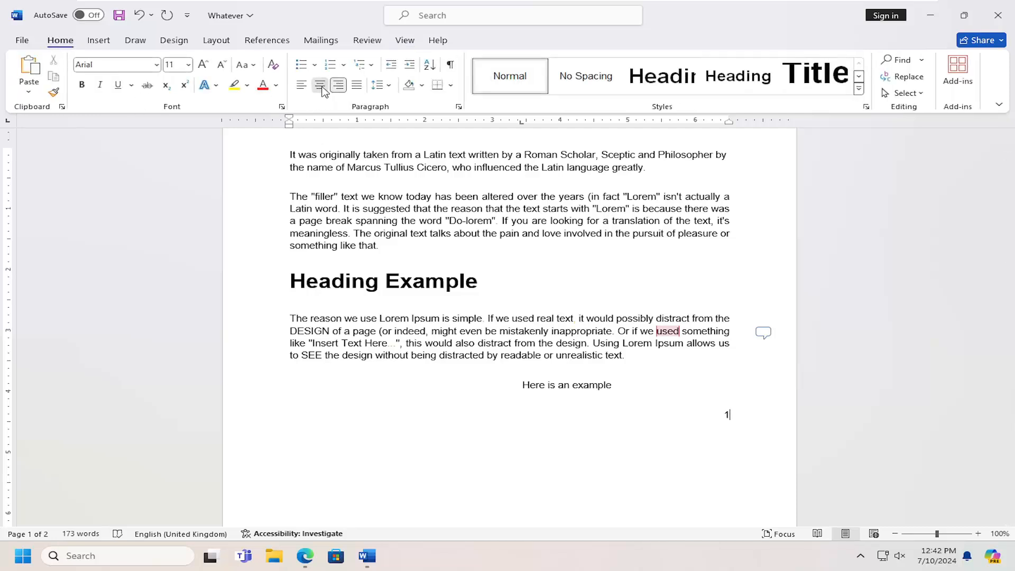